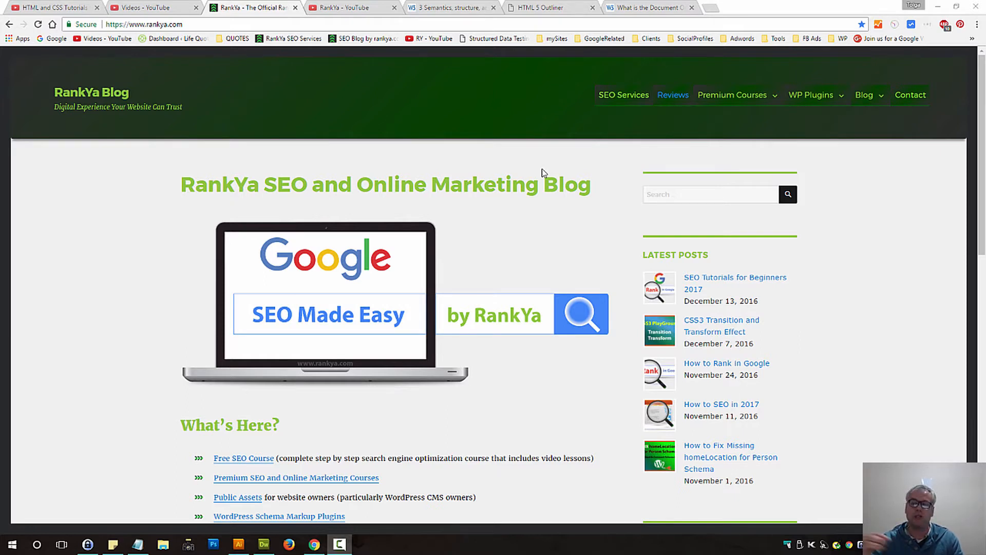
pyautogui.moveTo(564, 184)
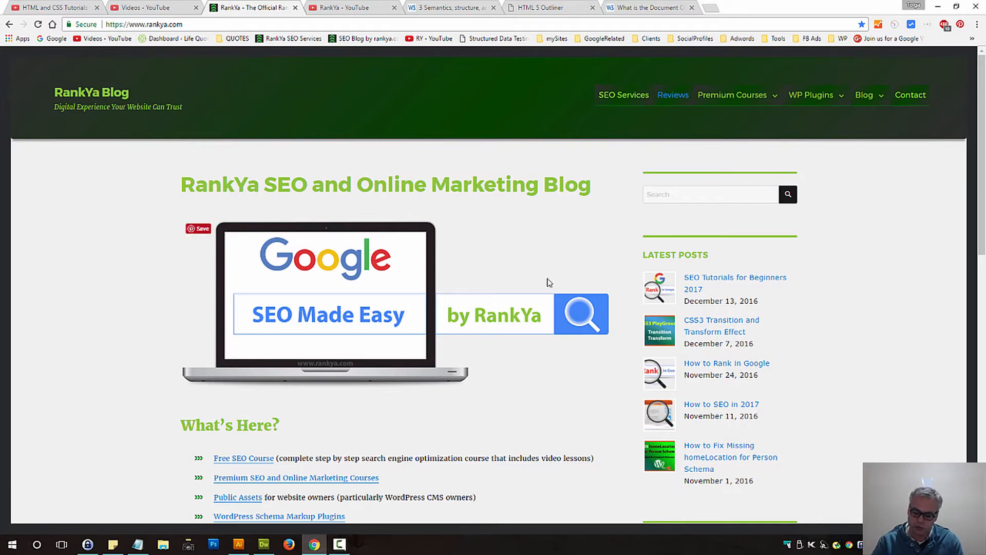
# Show the RankYa Blog page's HTML markup in the DevTools Elements inspector
pyautogui.press('F12')
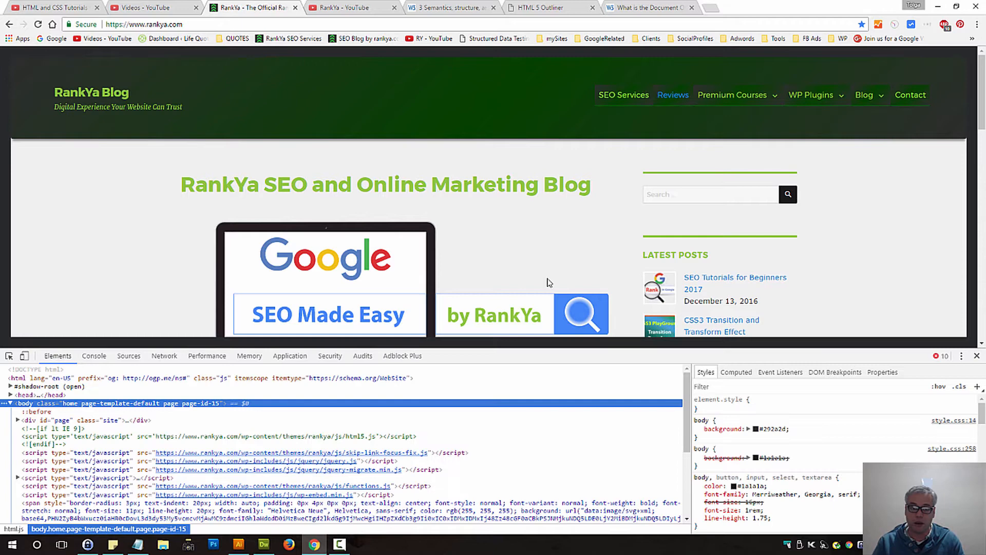
# Inspect the YouTube channel's html root and doctype nodes, then view the W3C DOM explanation
pyautogui.click(343, 7)
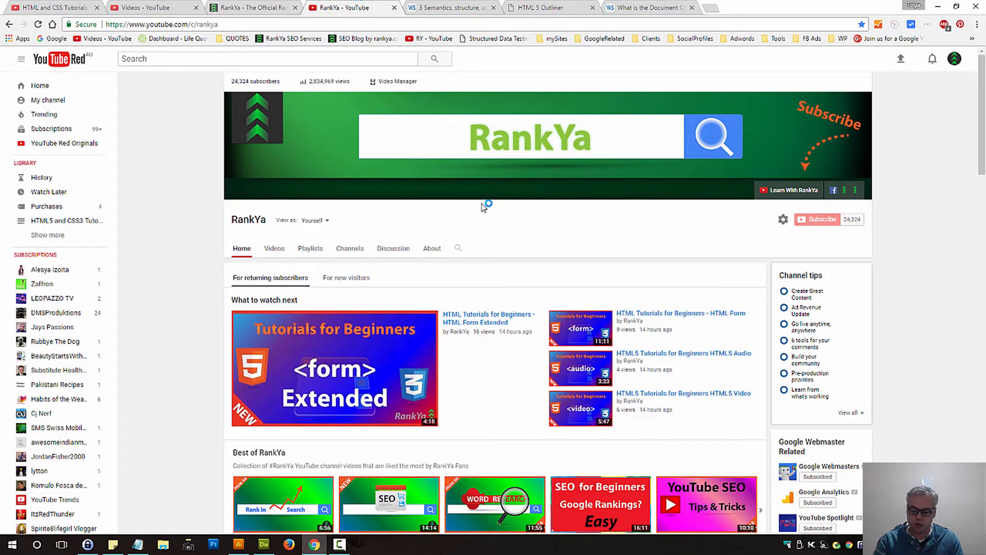
pyautogui.press('F12')
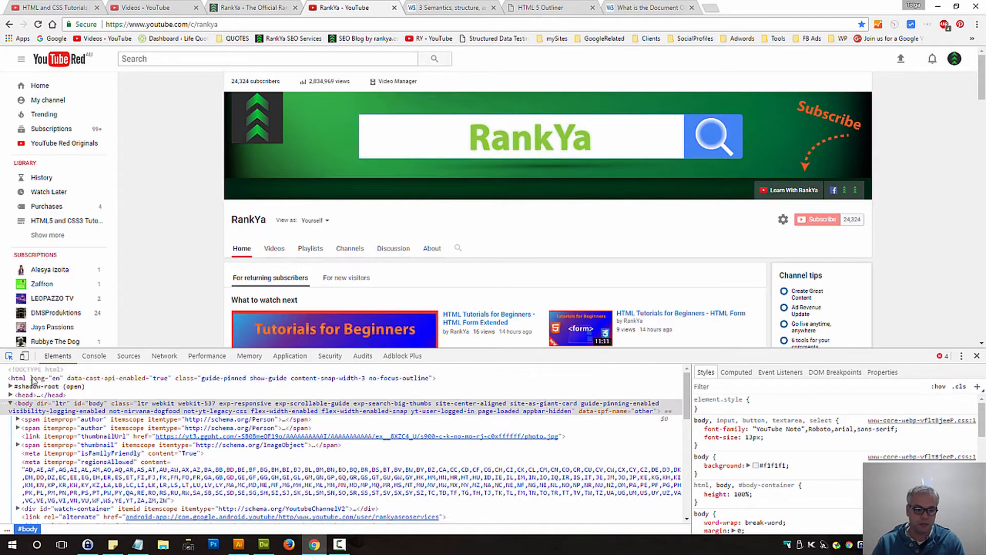
pyautogui.click(35, 369)
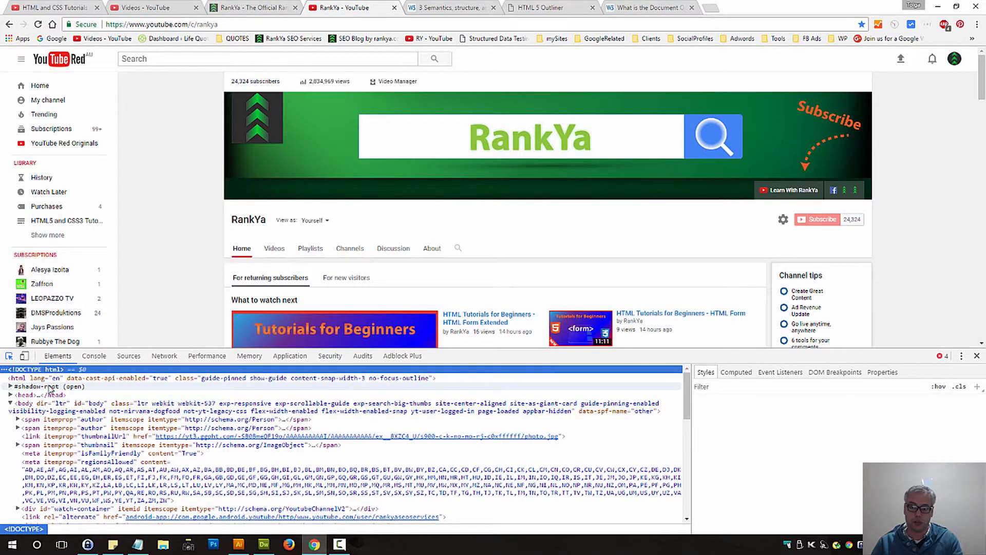
pyautogui.click(47, 369)
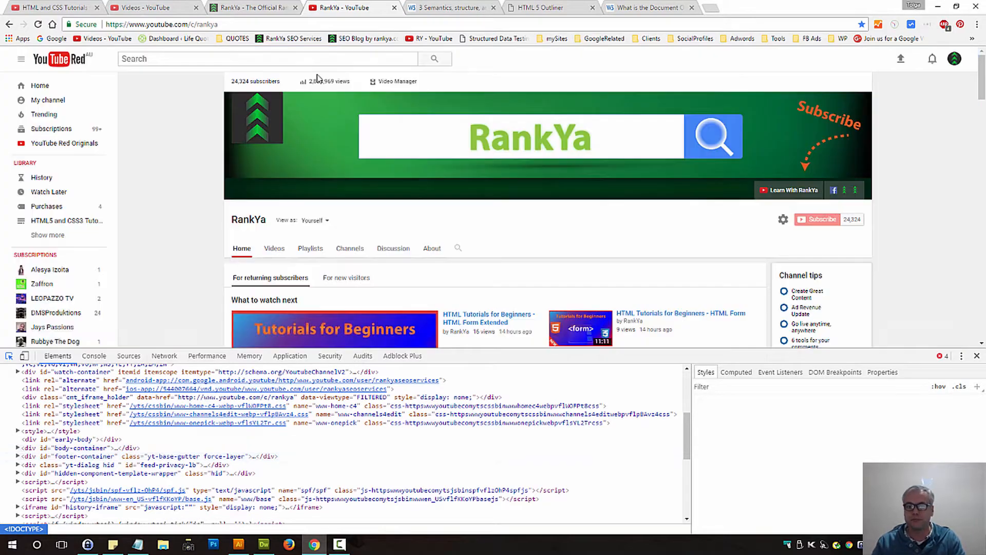
pyautogui.click(648, 7)
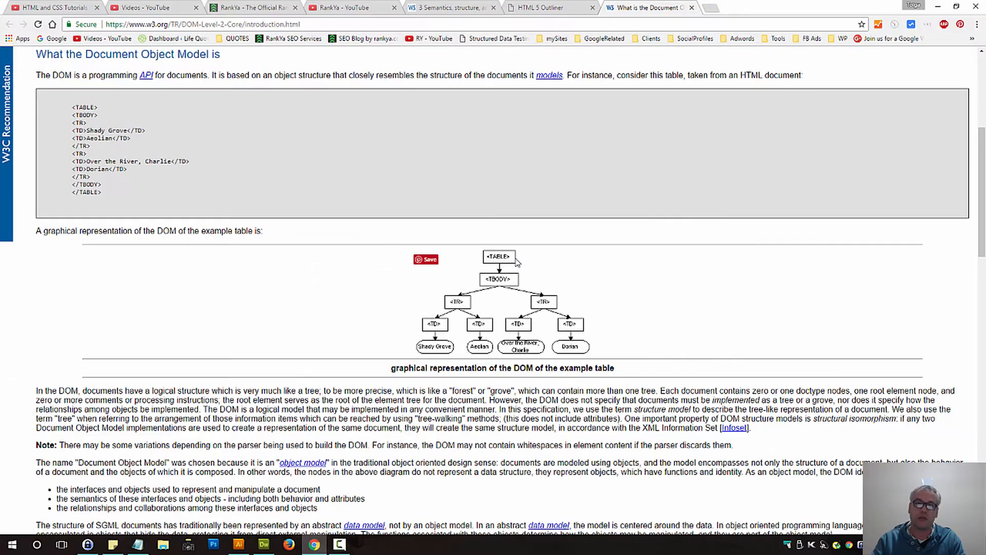
pyautogui.moveTo(398, 111)
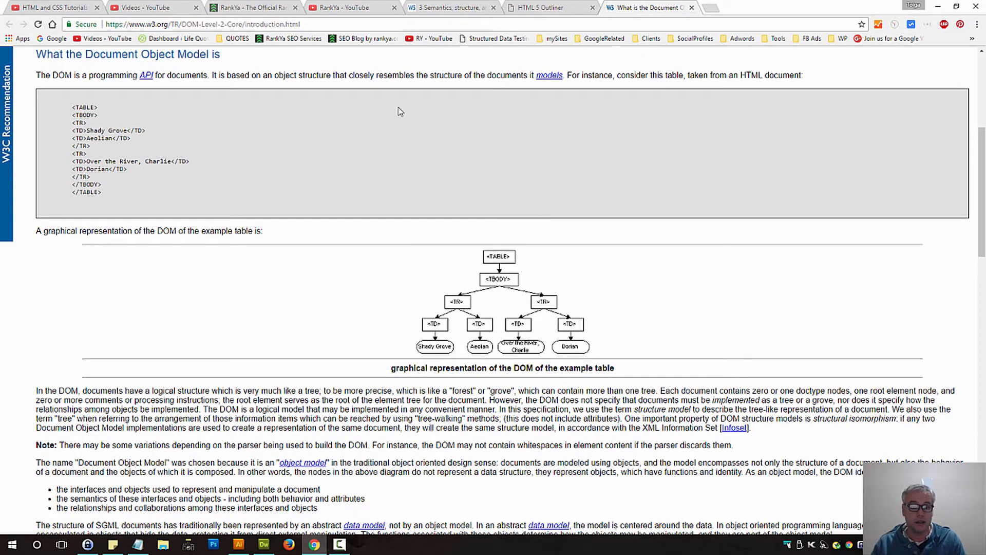
# Return to the RankYa Blog page with its inspector still showing the body markup
pyautogui.click(252, 7)
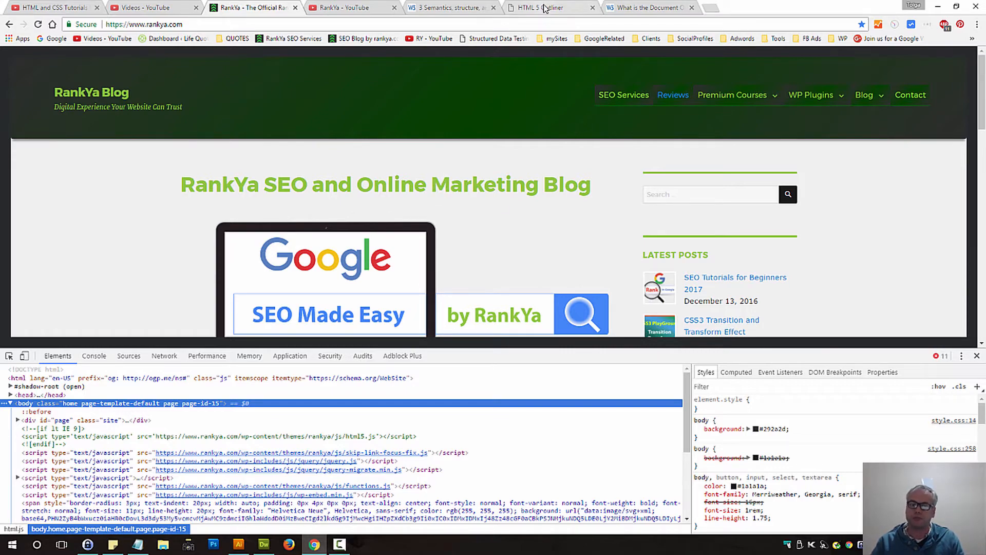
# View the W3C HTML5 spec section on sectioning and heading content categories
pyautogui.click(541, 7)
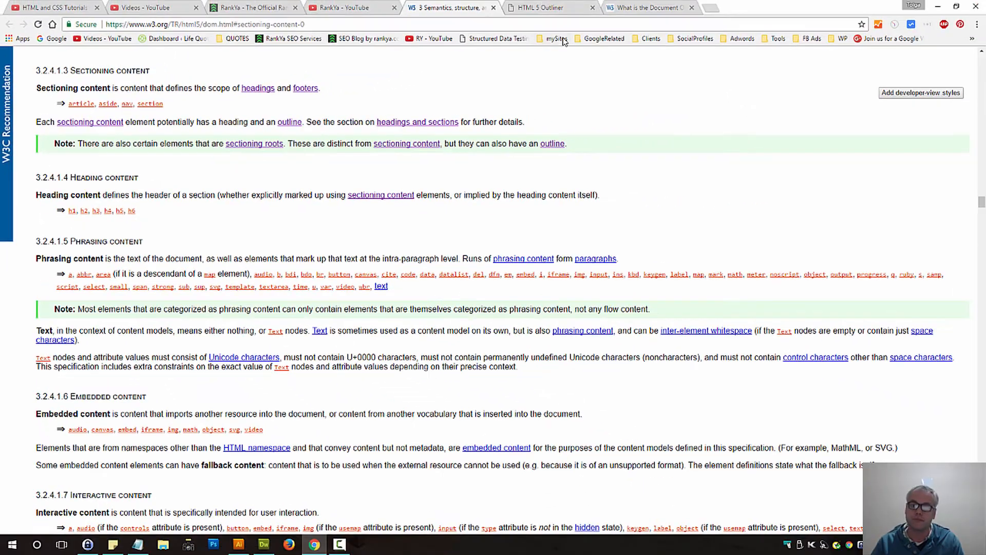
# Outline the local index.html file with the HTML 5 Outliner
pyautogui.click(542, 7)
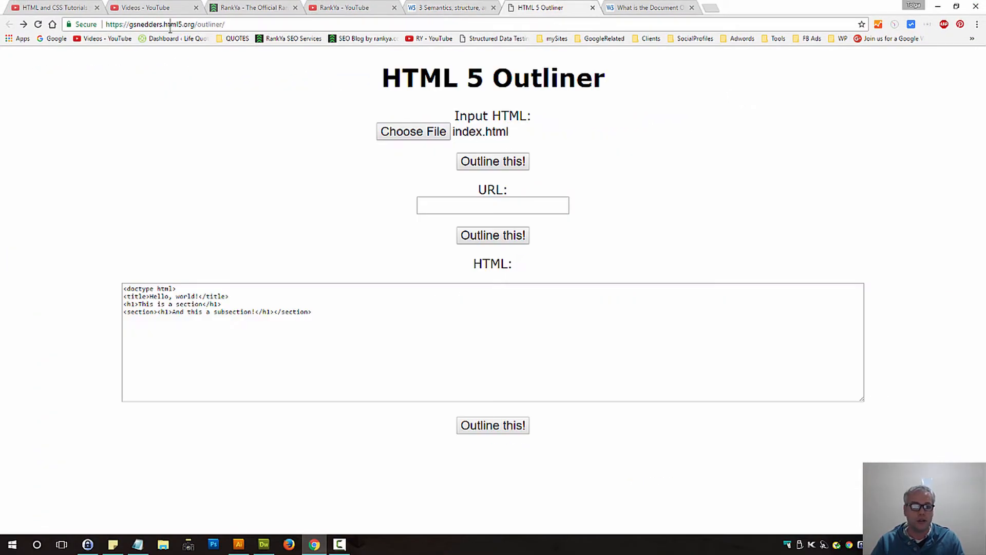
pyautogui.click(164, 23)
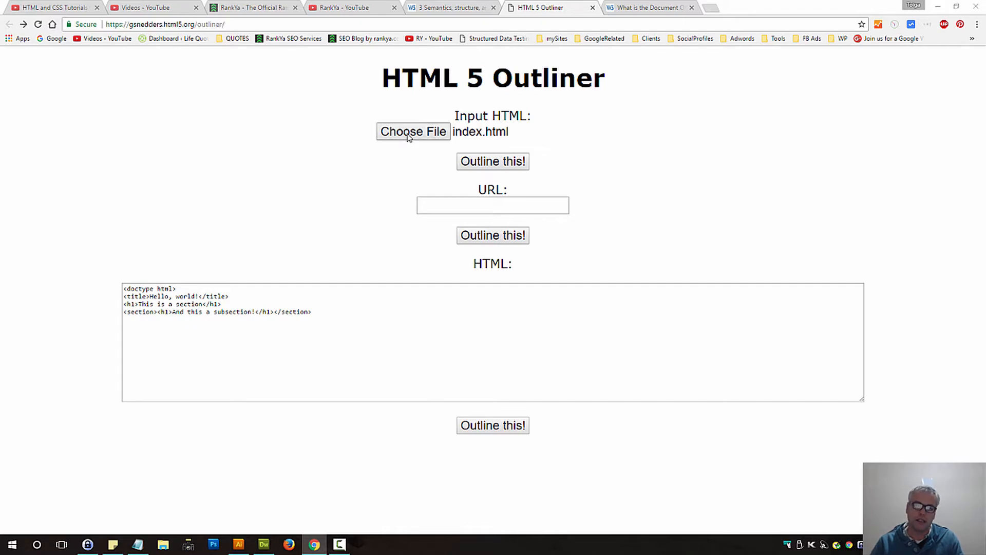
pyautogui.click(413, 132)
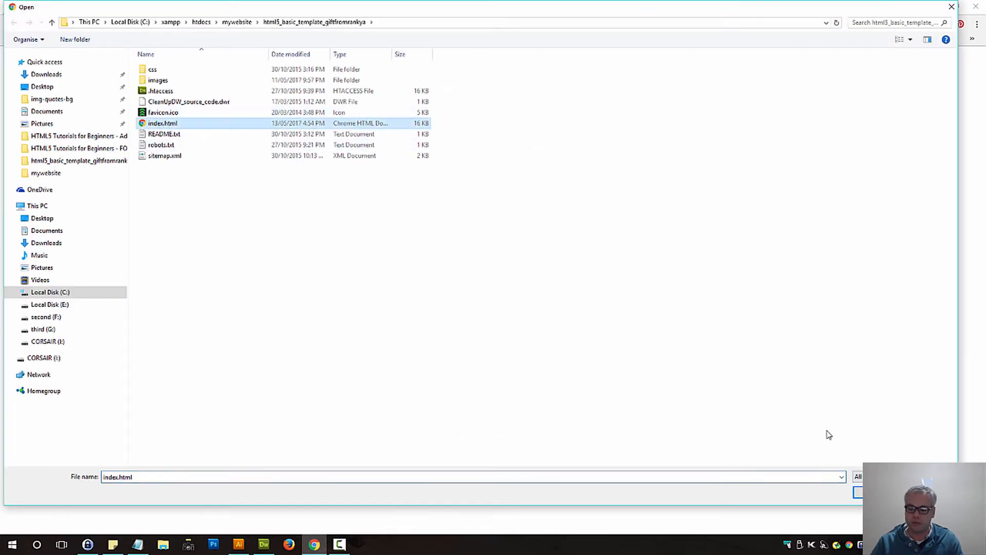
pyautogui.moveTo(767, 379)
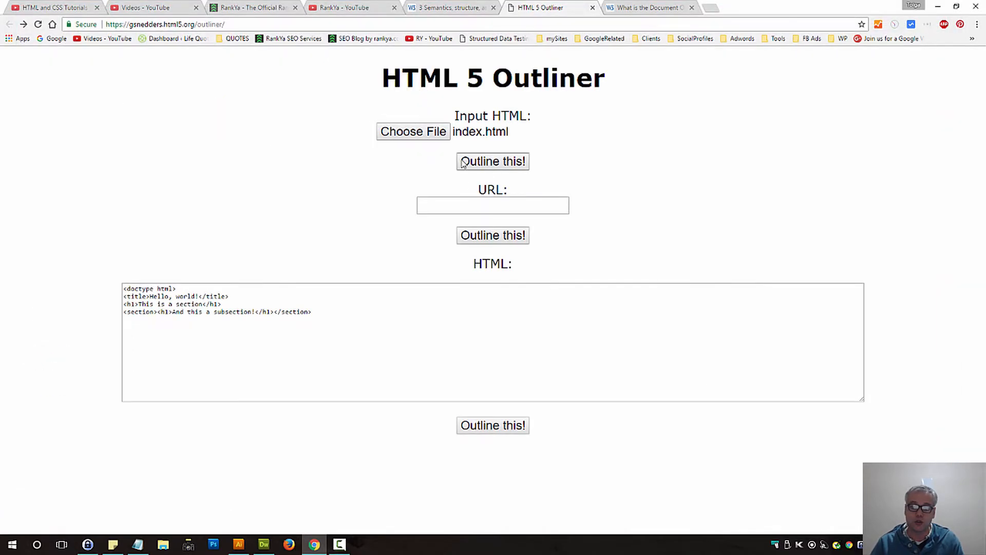
pyautogui.click(492, 161)
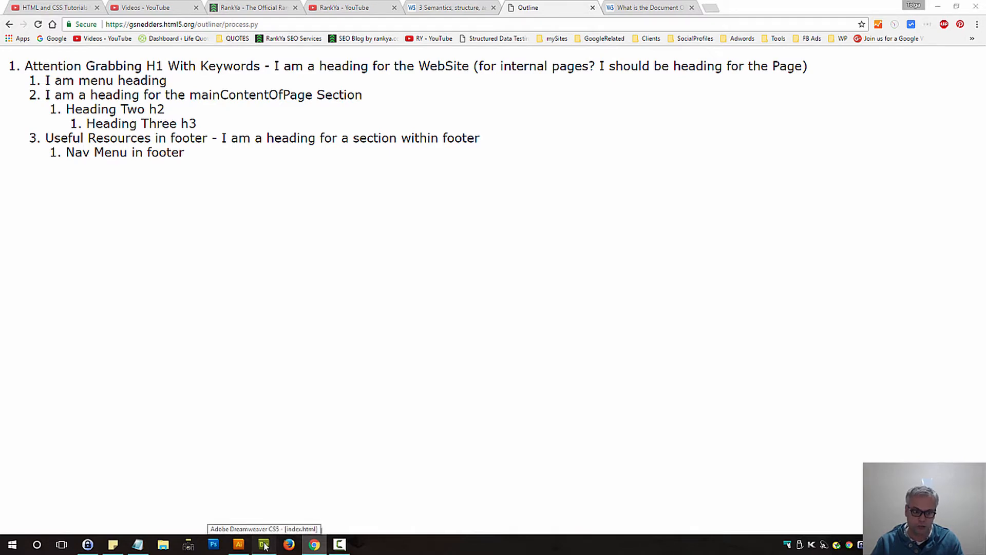
# View the rendered index.html template page and scroll through its headings
pyautogui.click(264, 544)
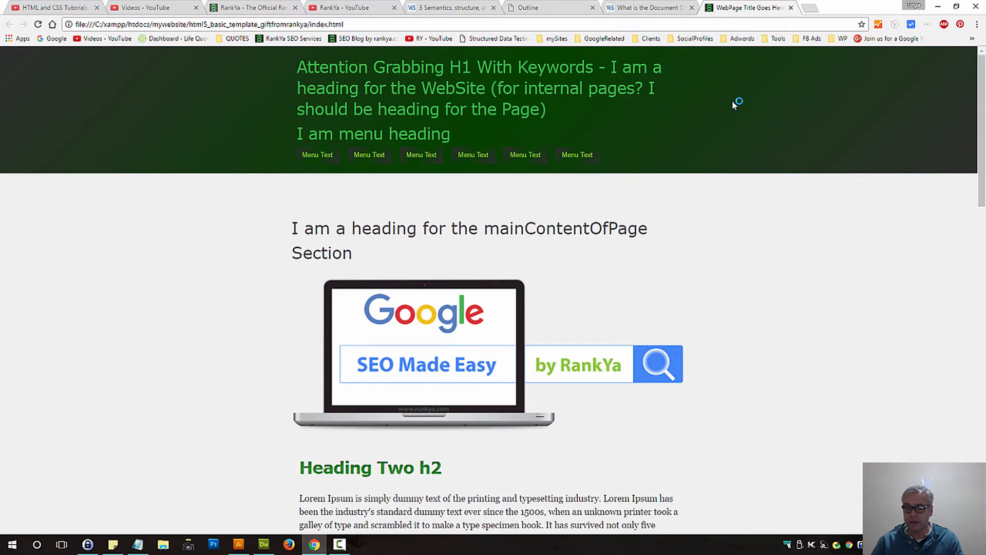
pyautogui.moveTo(300, 183)
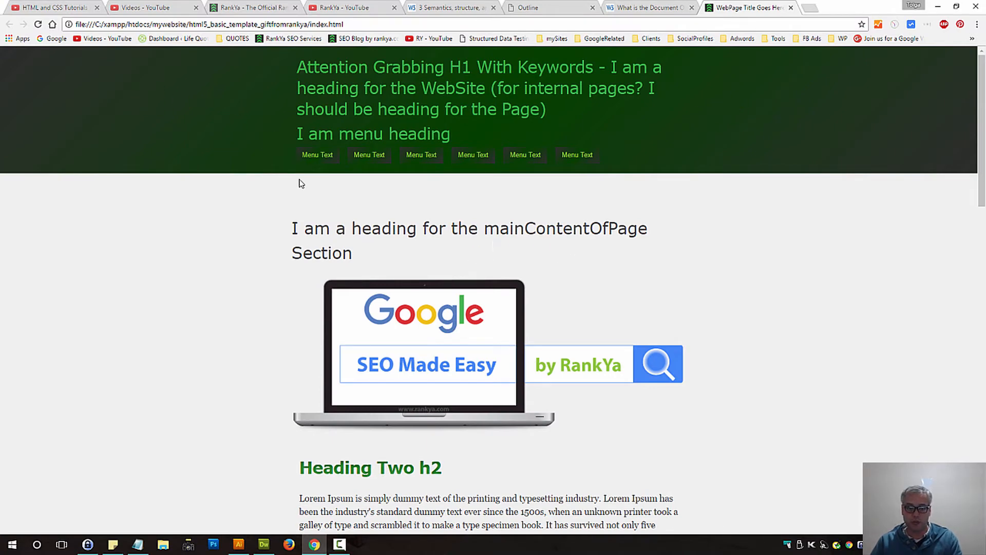
pyautogui.moveTo(282, 245)
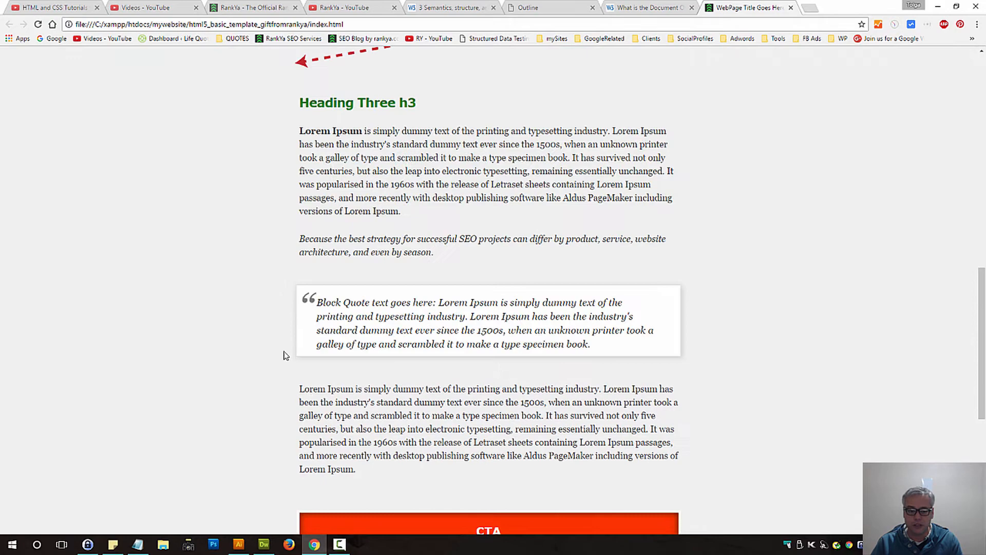
pyautogui.scroll(3)
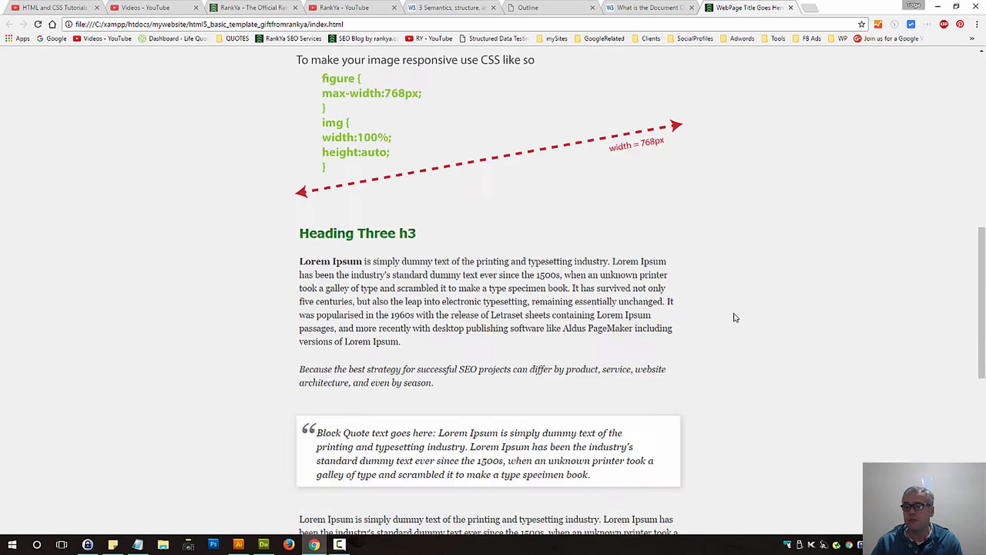
pyautogui.scroll(3)
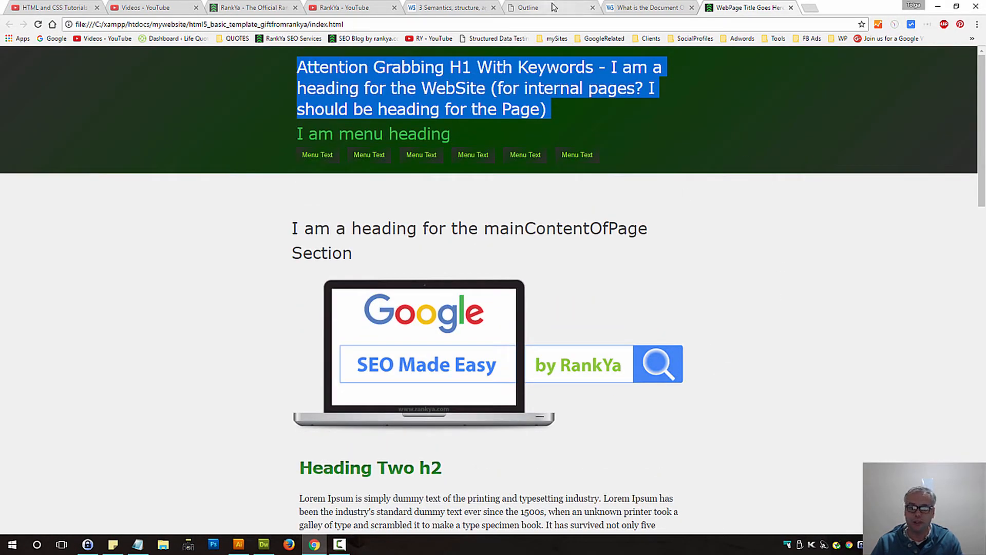
# Highlight the 'Attention Grabbing H1 With Keywords' outline entry, then return to the Illustrator wireframe
pyautogui.click(548, 7)
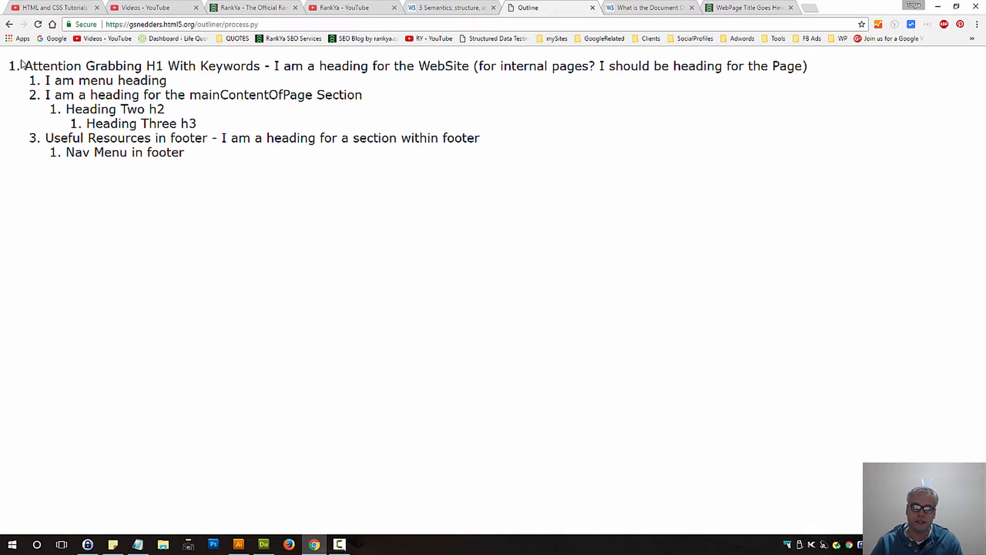
pyautogui.moveTo(24, 66); pyautogui.dragTo(252, 66)
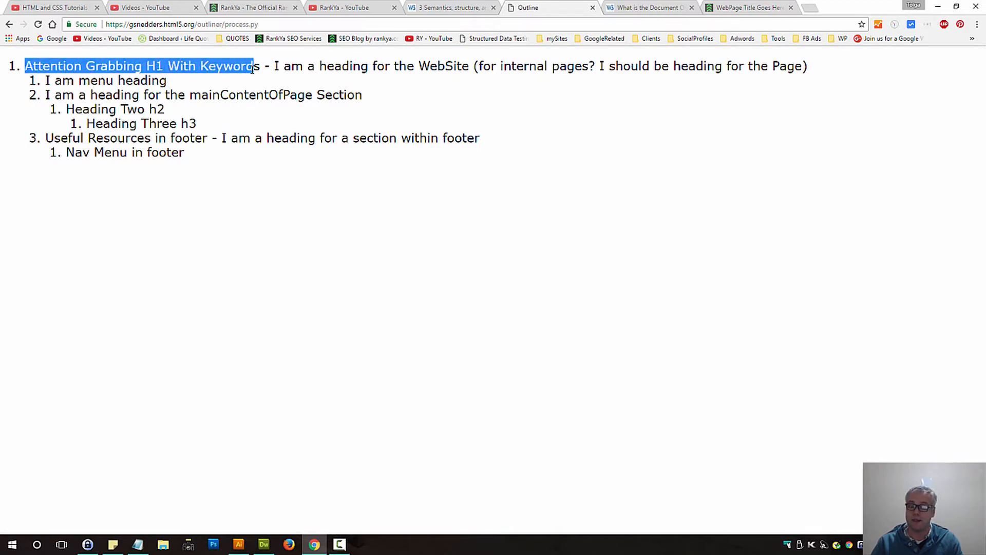
pyautogui.click(275, 182)
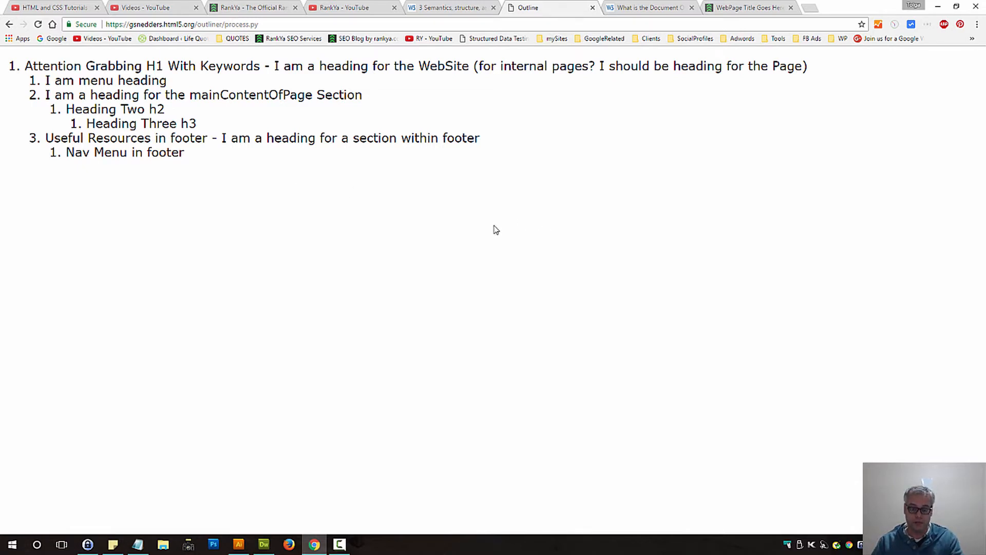
pyautogui.moveTo(487, 222)
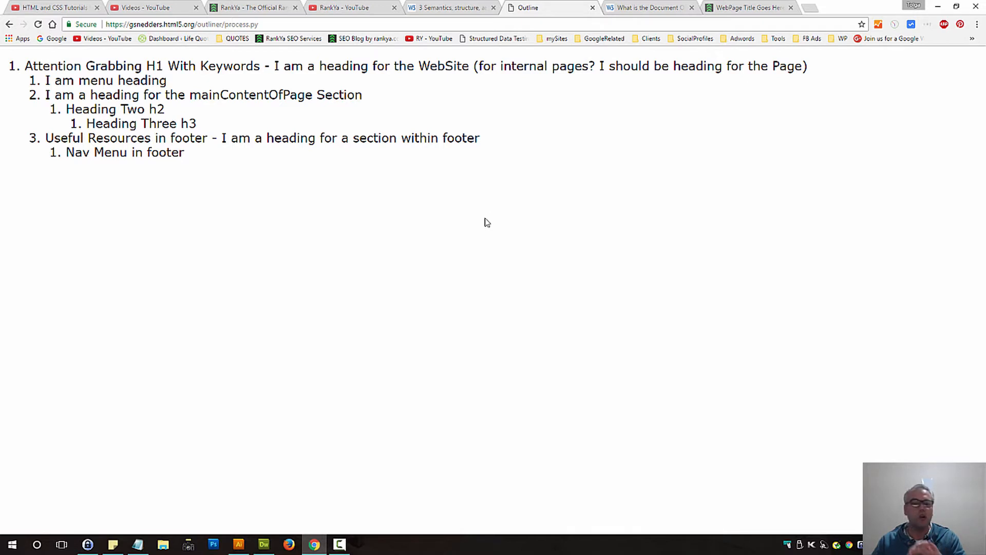
pyautogui.moveTo(459, 210)
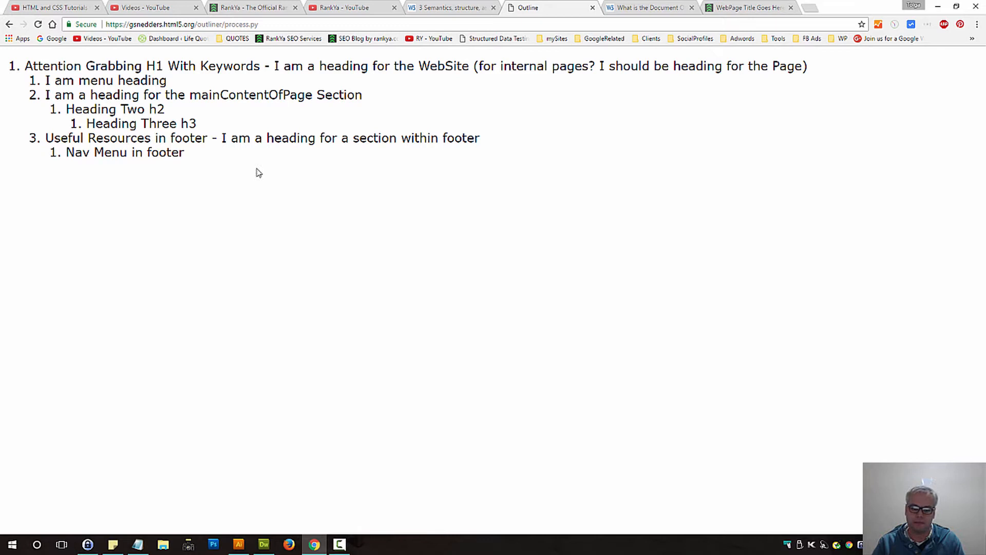
pyautogui.click(237, 544)
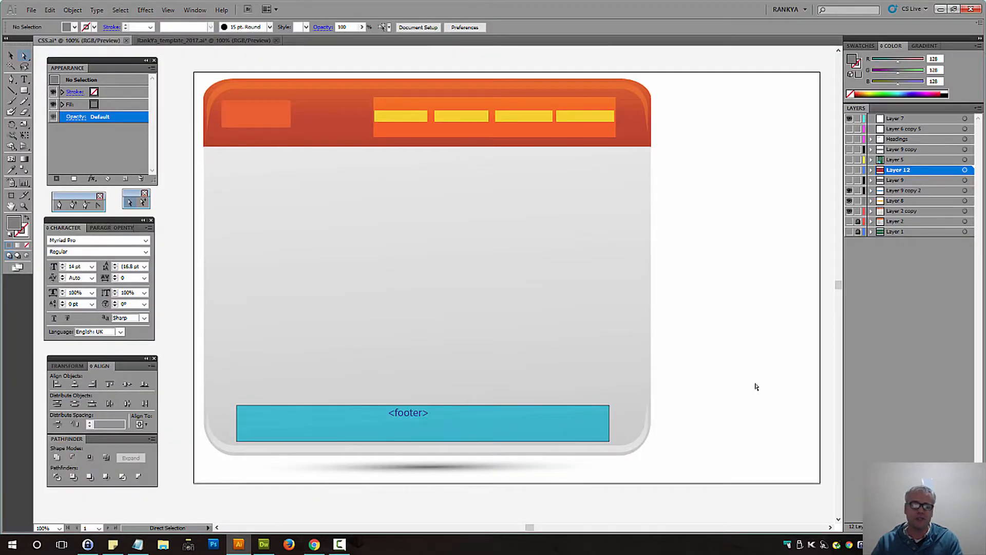
pyautogui.moveTo(887, 310)
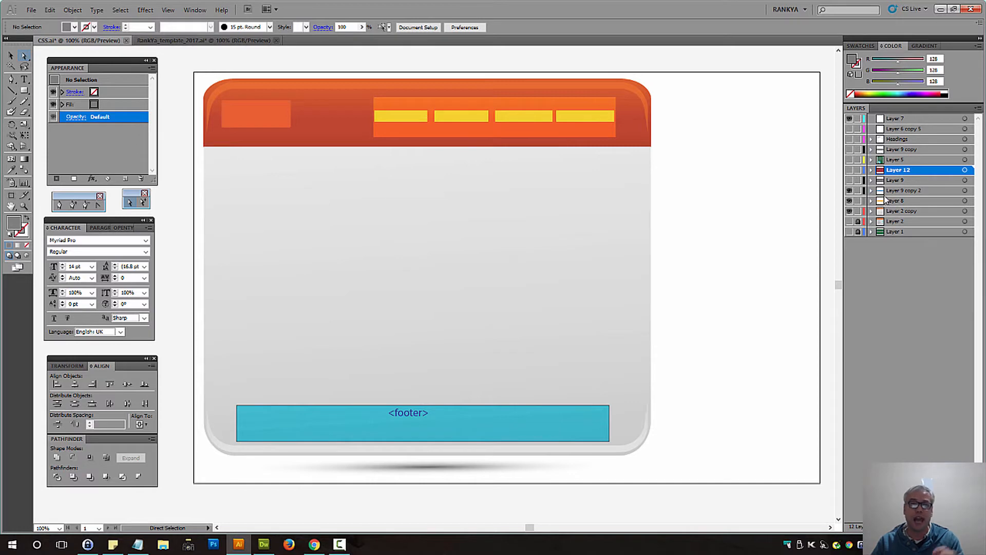
pyautogui.moveTo(854, 183)
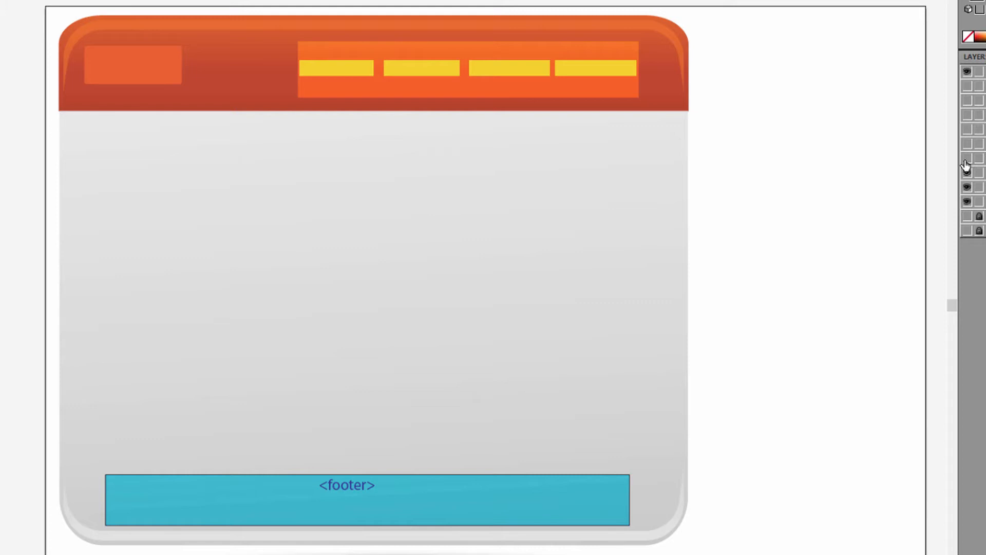
# Make the section layer visible in the wireframe, then return to the browser outline
pyautogui.click(967, 159)
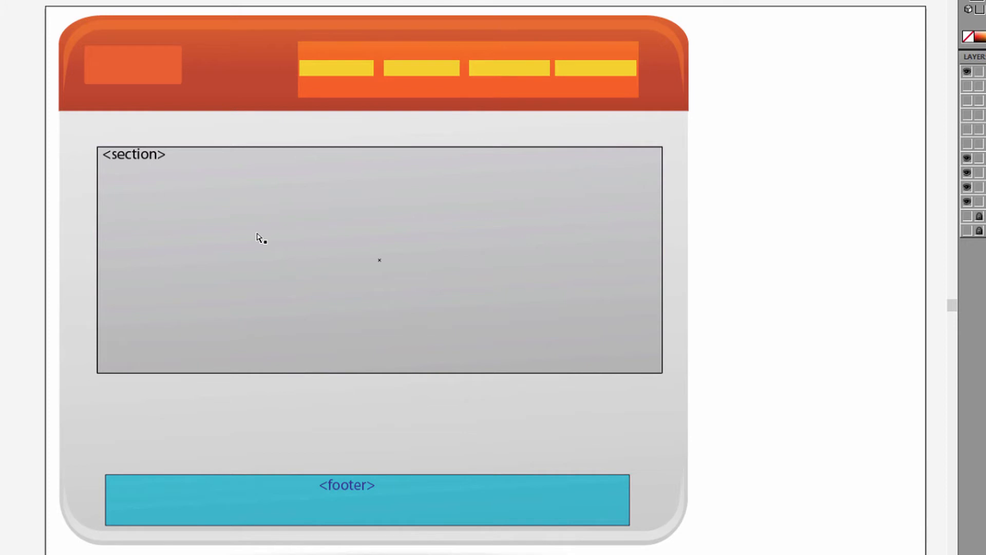
pyautogui.moveTo(595, 243)
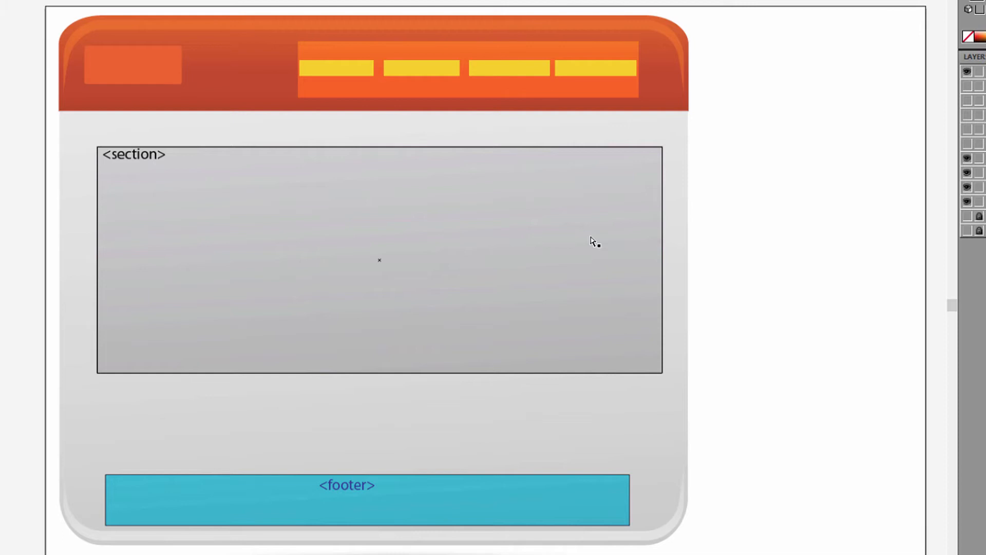
pyautogui.moveTo(92, 33)
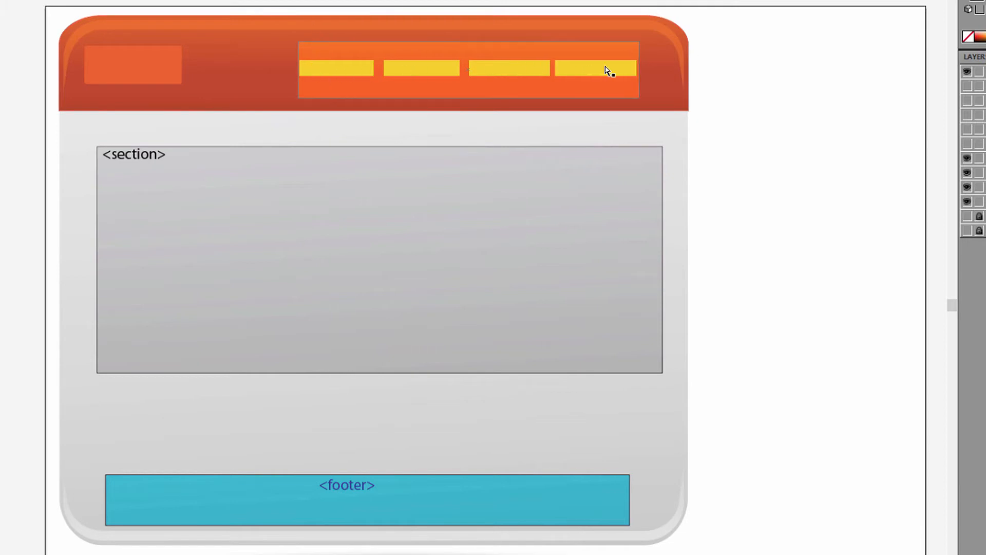
pyautogui.moveTo(494, 77)
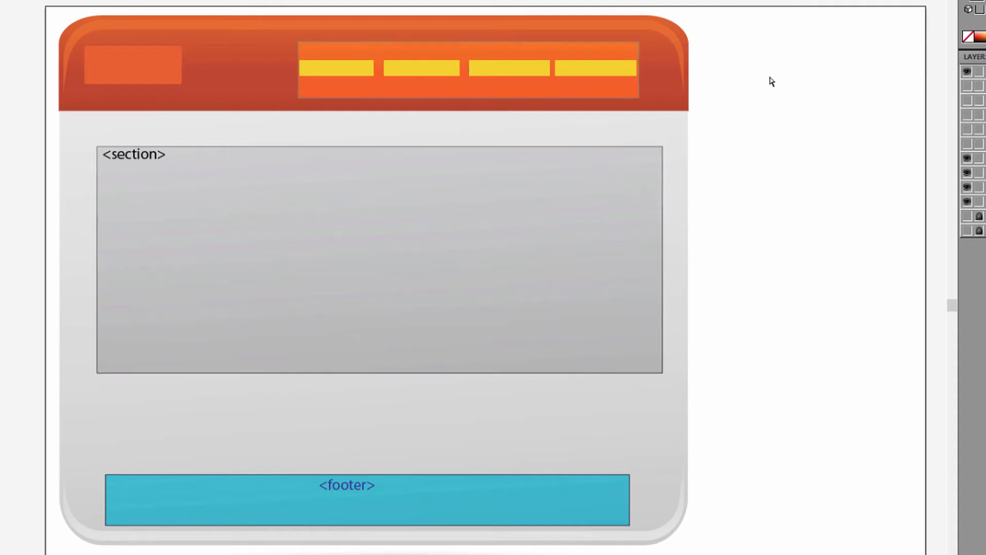
pyautogui.click(968, 145)
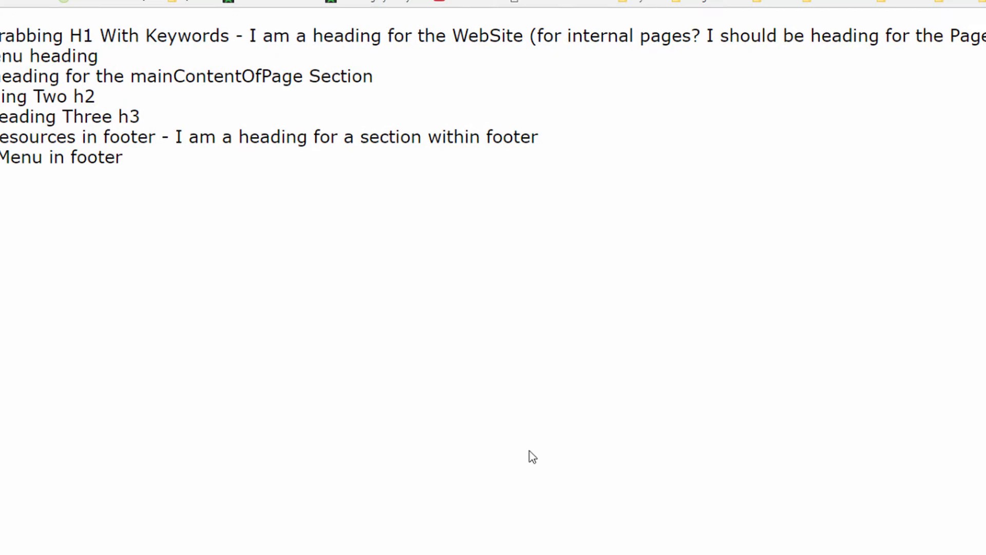
# View the W3C Sectioning content definition and highlight part of its text
pyautogui.click(628, 10)
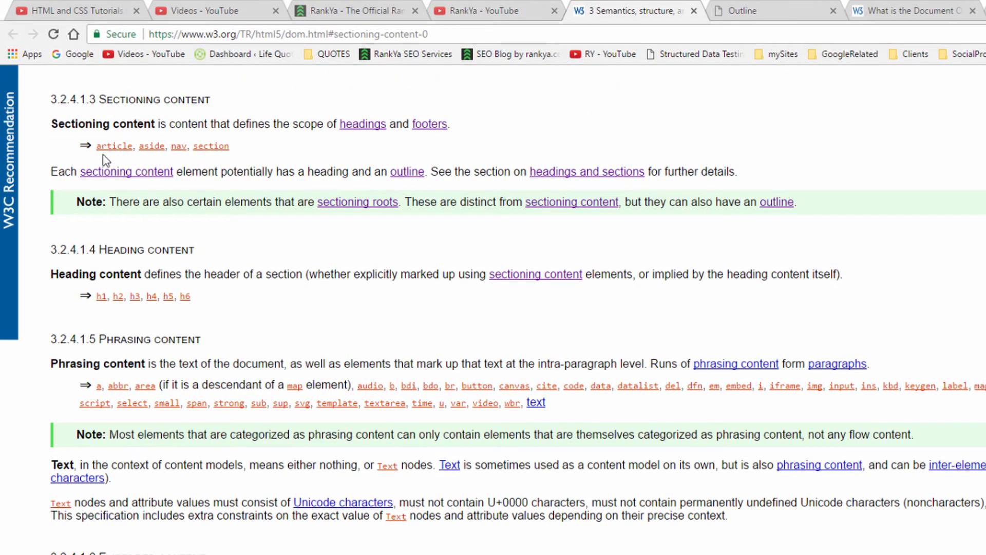
pyautogui.moveTo(97, 145); pyautogui.dragTo(229, 145)
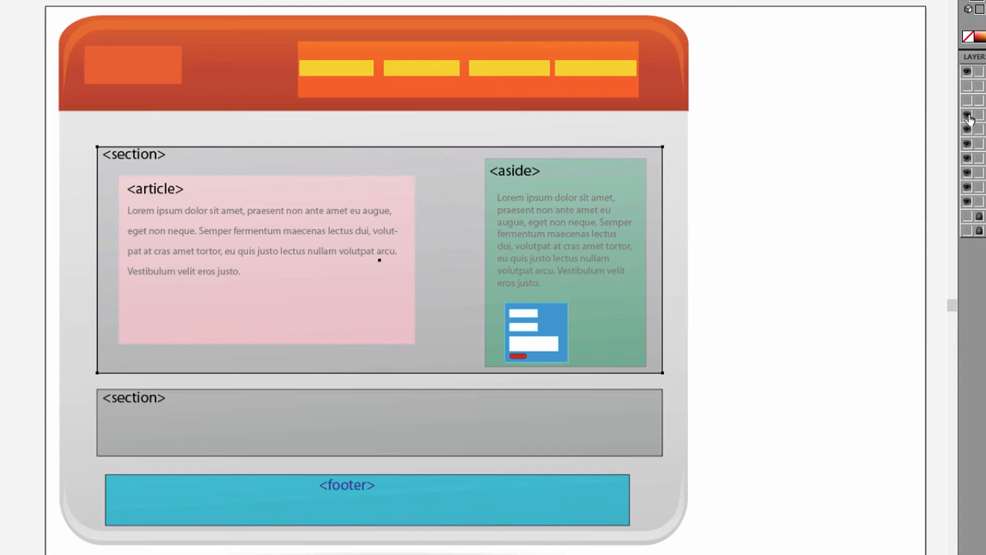
pyautogui.moveTo(969, 118)
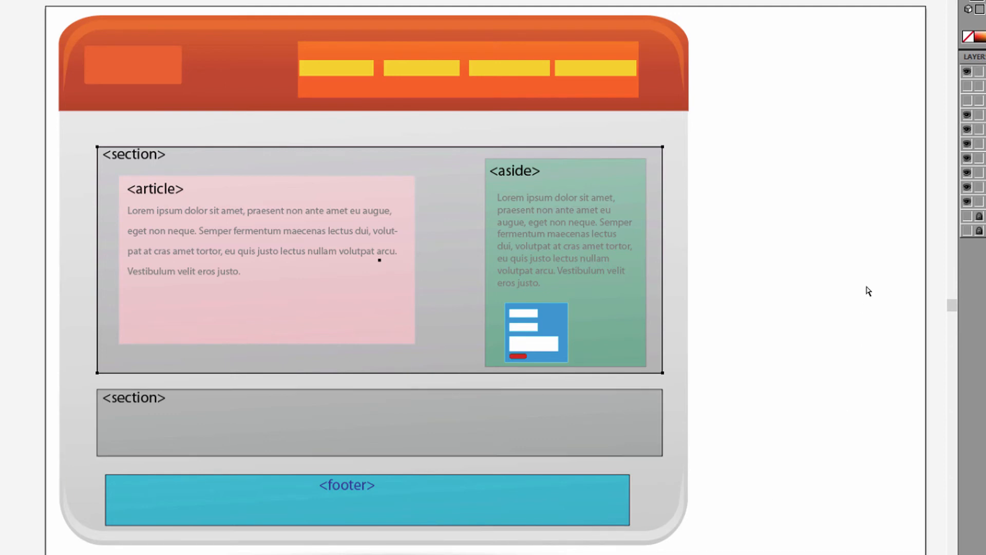
pyautogui.moveTo(969, 103)
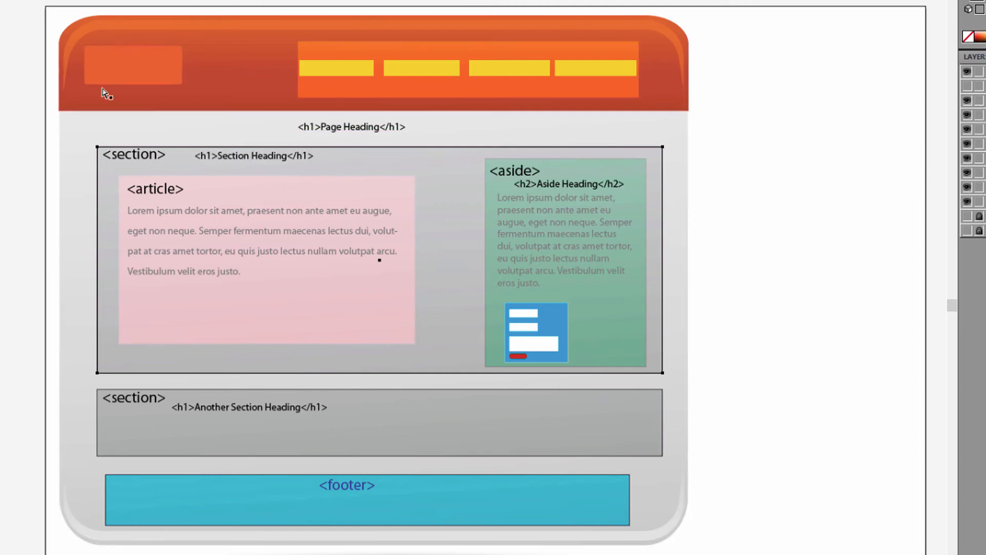
pyautogui.moveTo(833, 330)
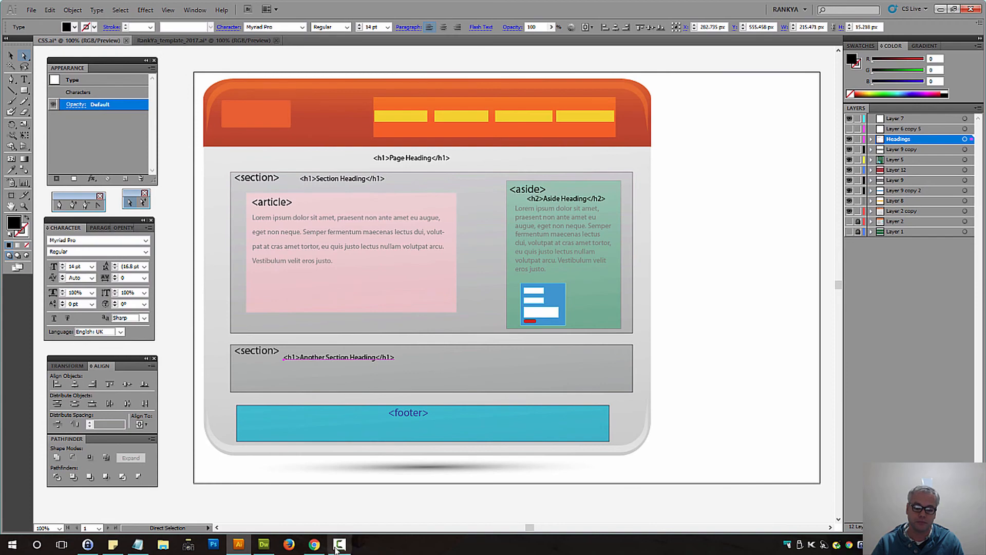
pyautogui.click(312, 544)
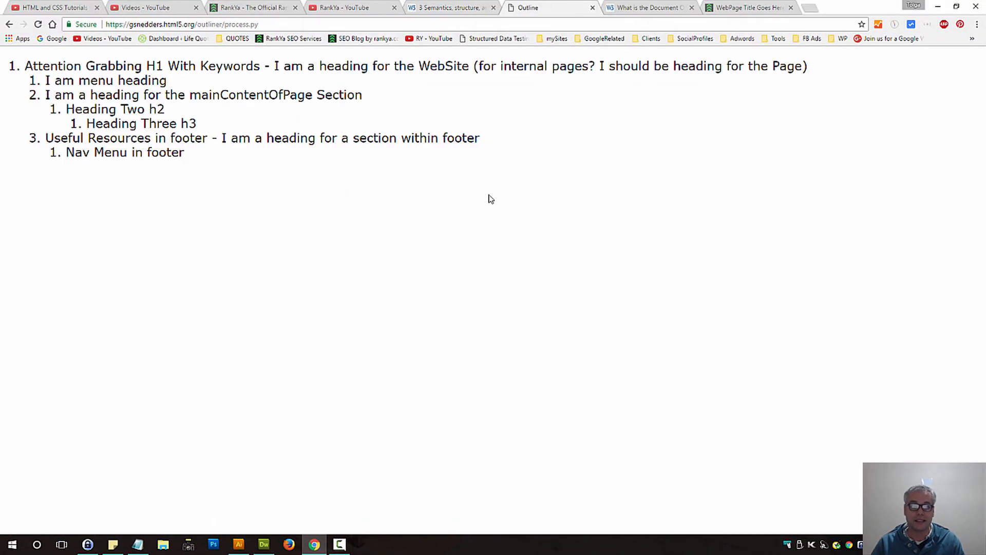
pyautogui.moveTo(176, 148)
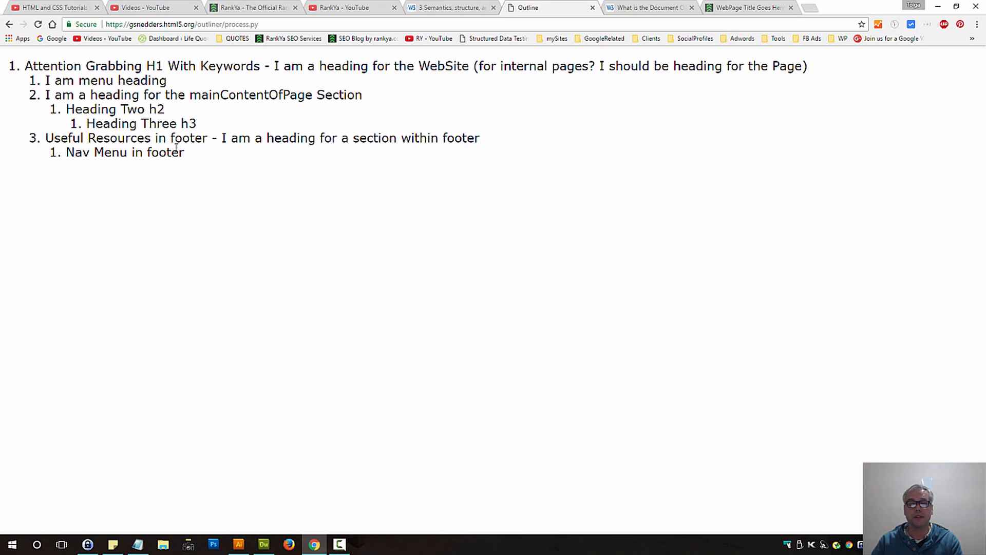
pyautogui.moveTo(27, 66); pyautogui.dragTo(258, 66)
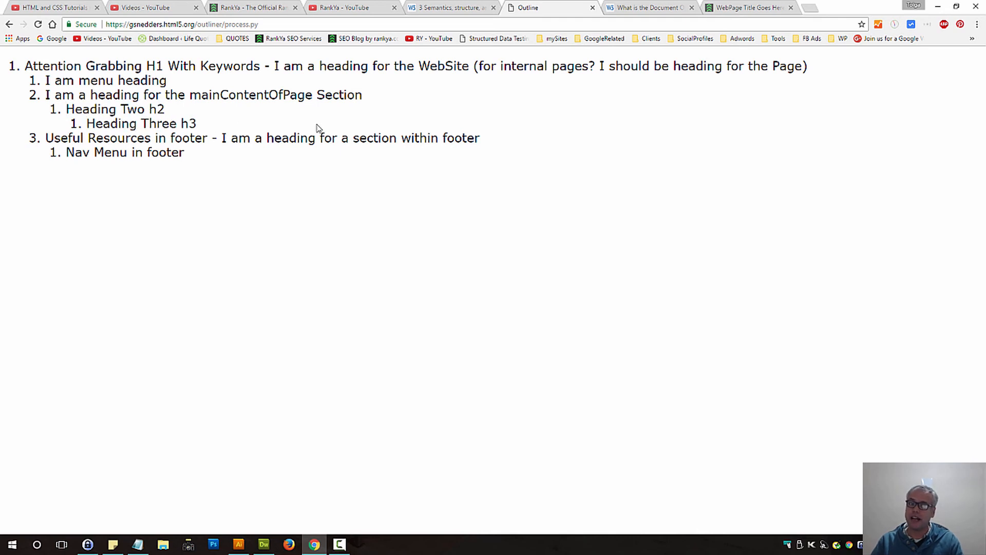
pyautogui.moveTo(316, 133)
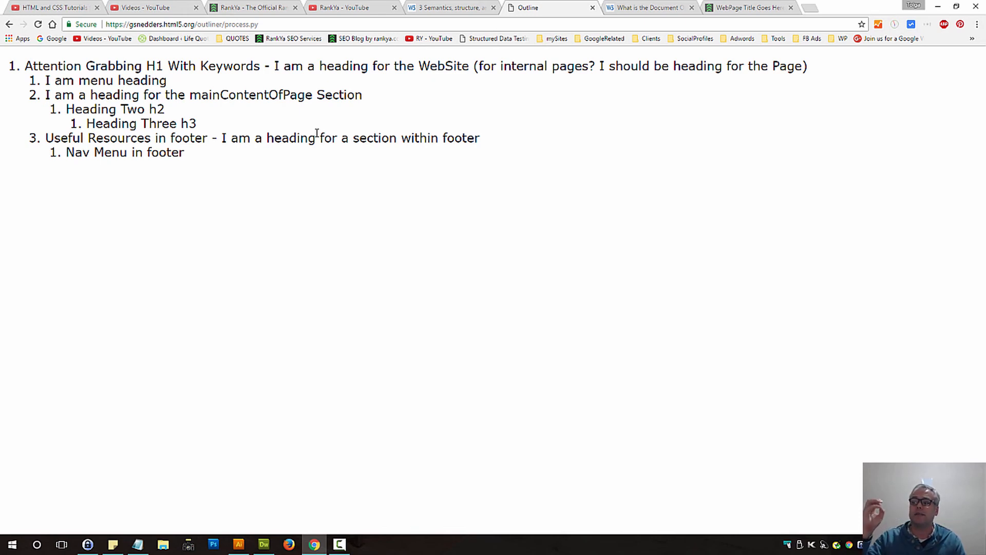
pyautogui.moveTo(656, 253)
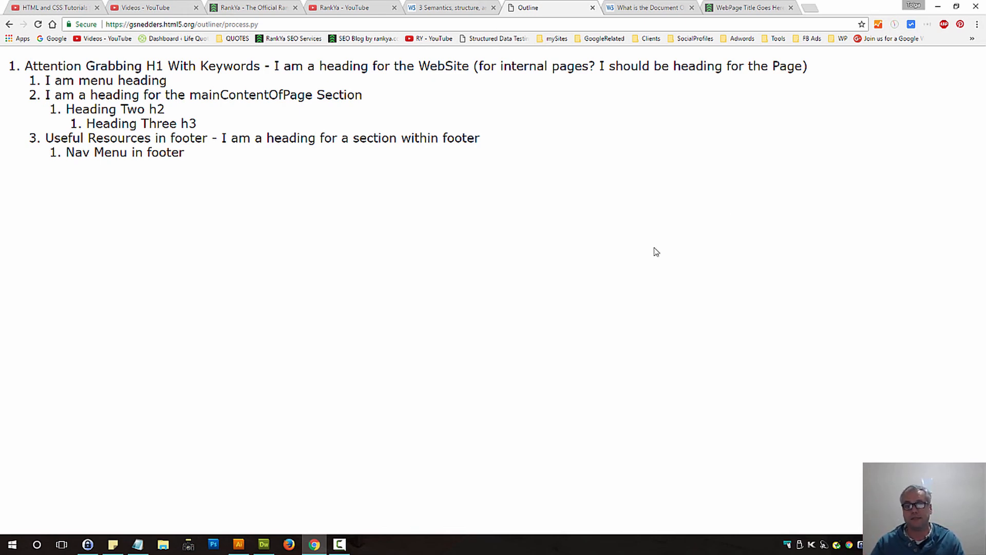
pyautogui.moveTo(567, 183)
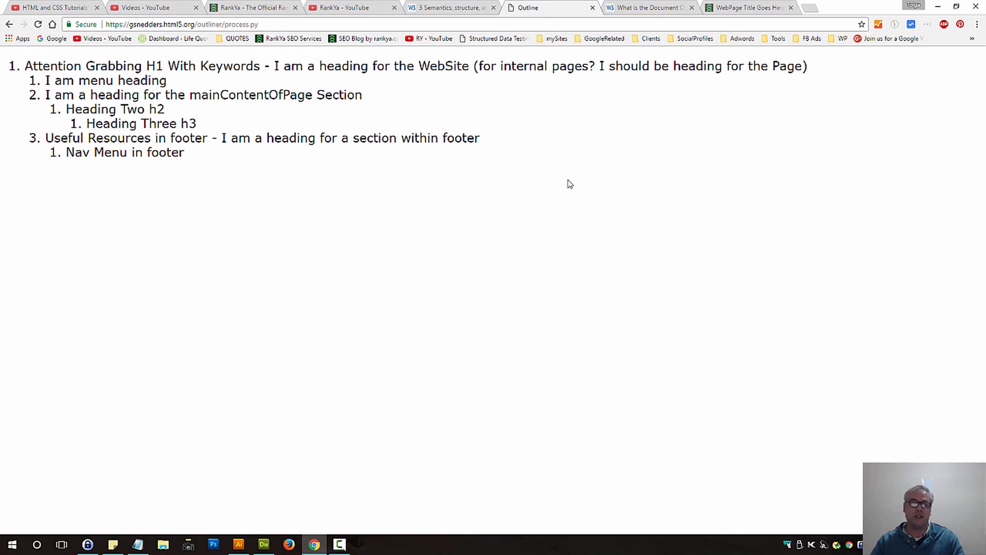
pyautogui.moveTo(565, 182)
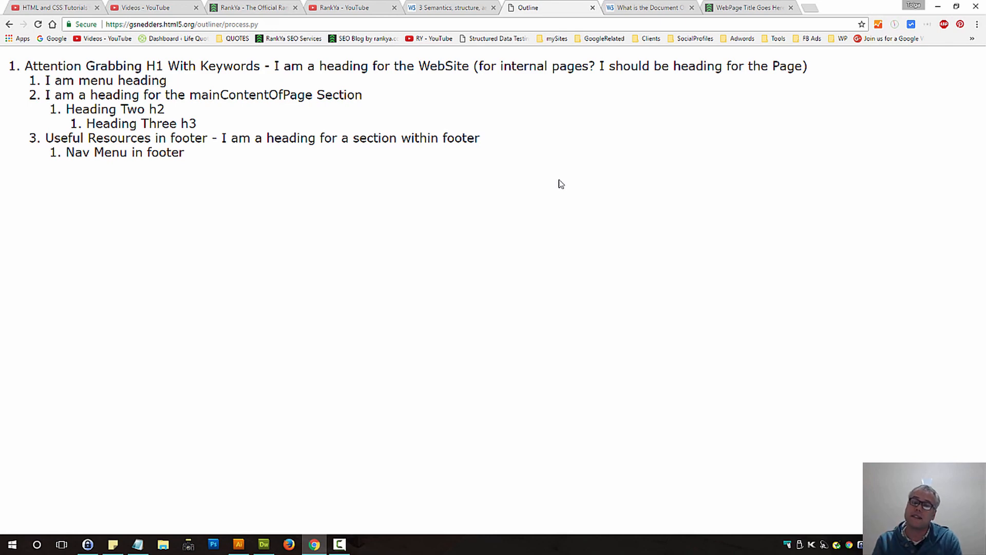
pyautogui.moveTo(390, 237)
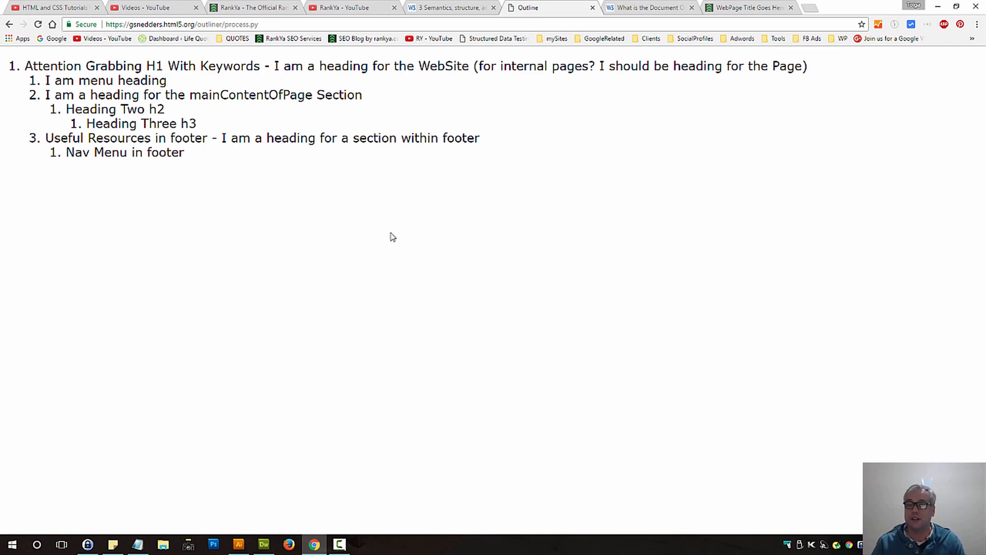
pyautogui.click(238, 544)
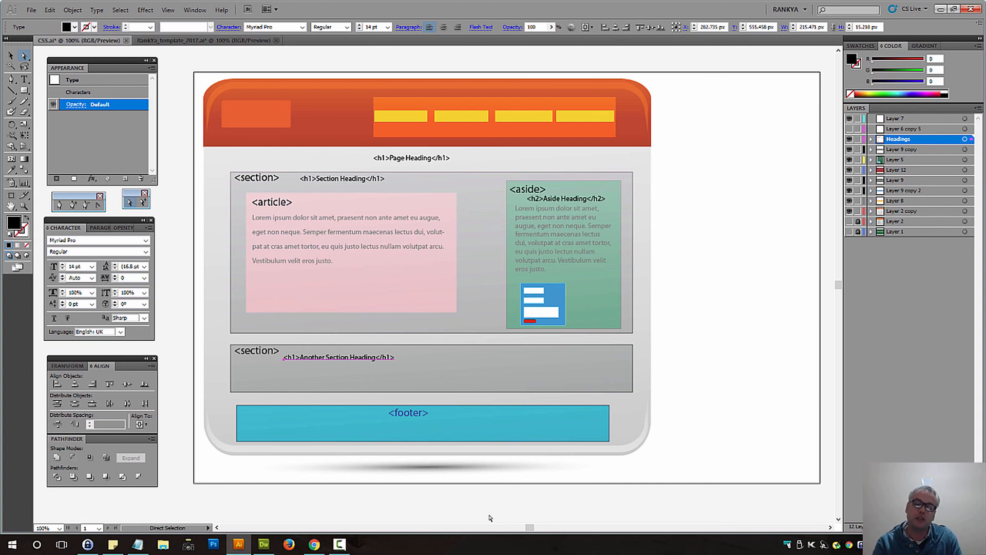
pyautogui.moveTo(683, 503)
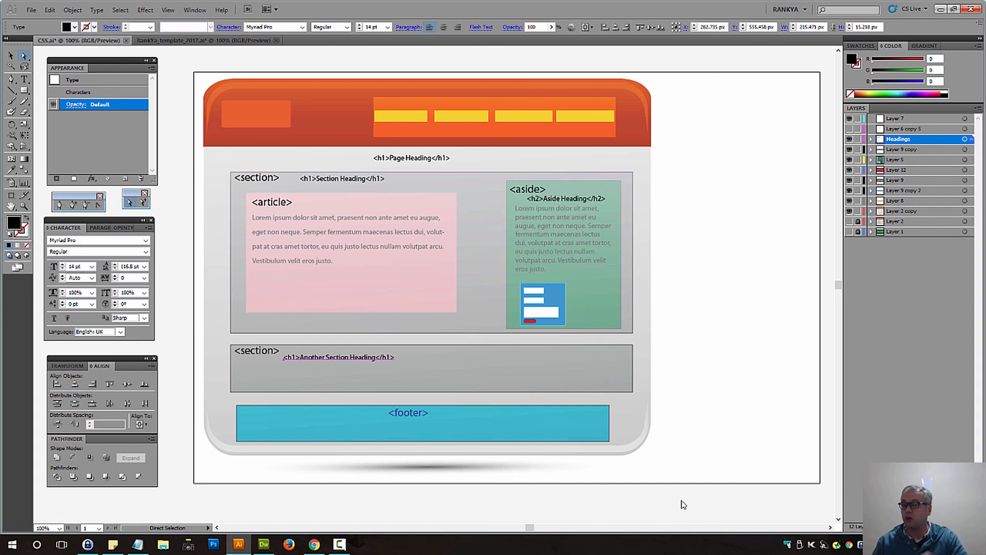